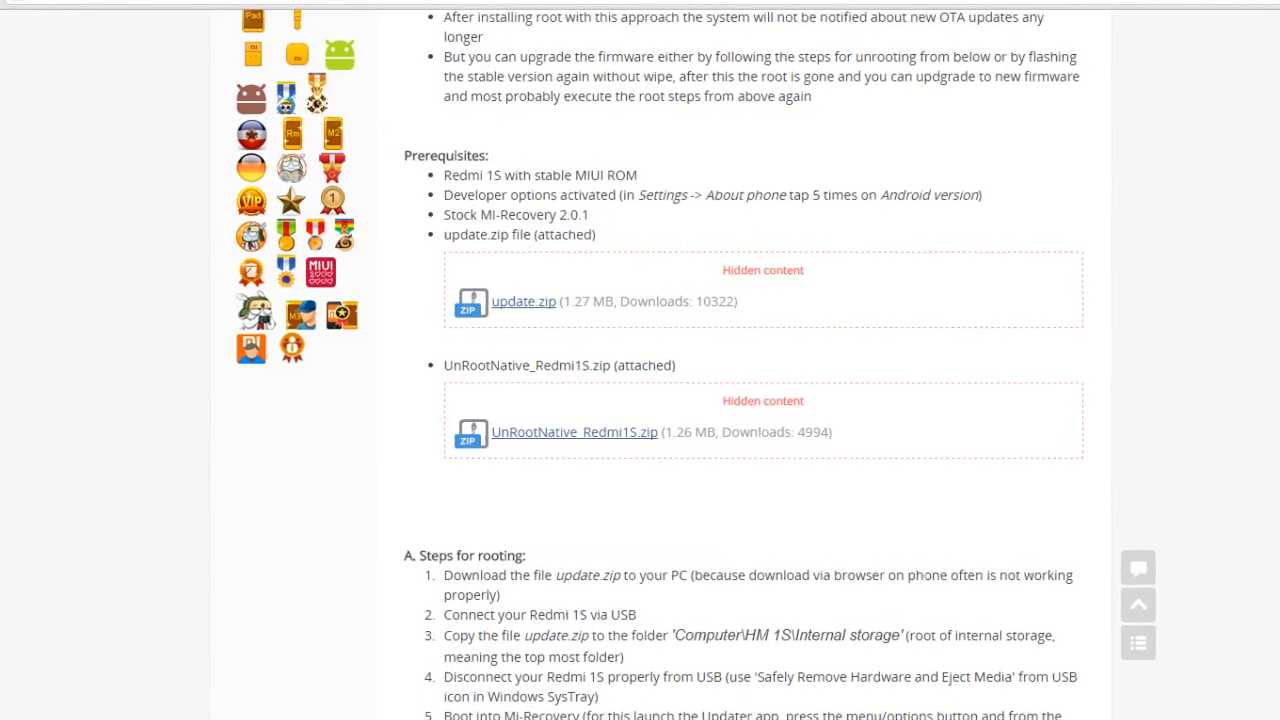
# Scroll the forum guide down to the Prerequisites with the update.zip and UnRootNative_Redmi1S.zip attachments.
pyautogui.scroll(-3)
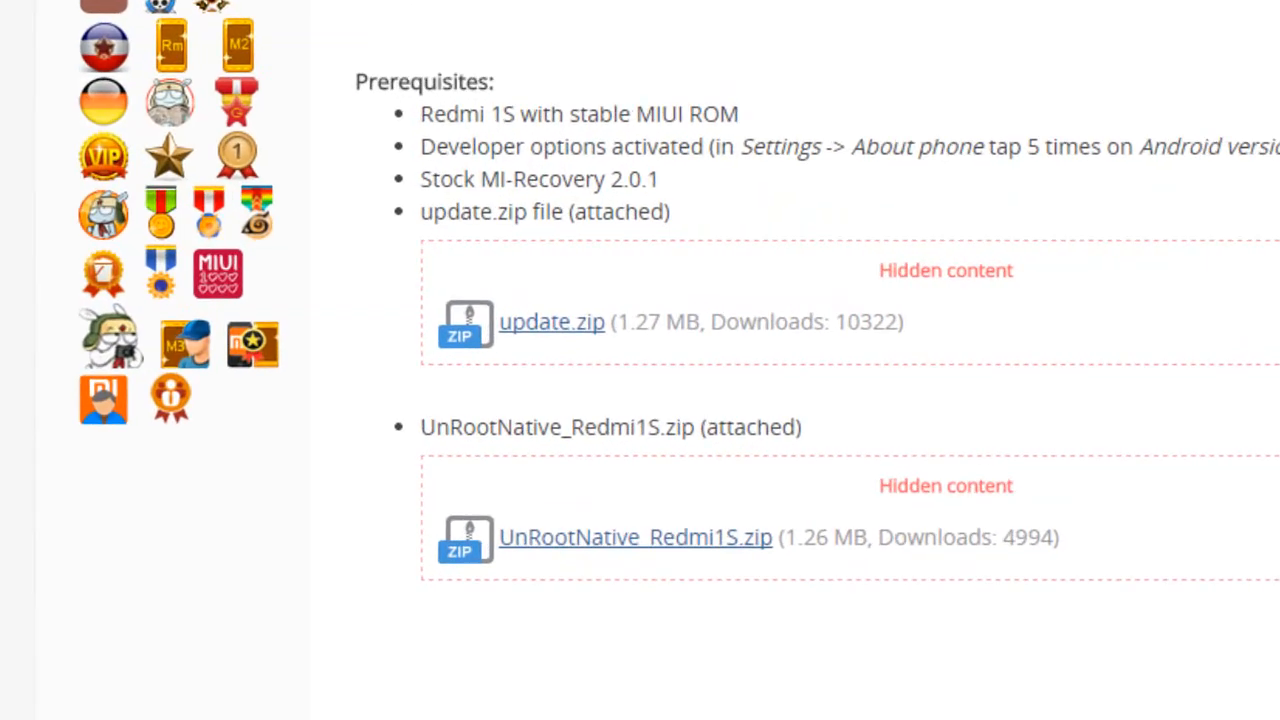
pyautogui.scroll(-3)
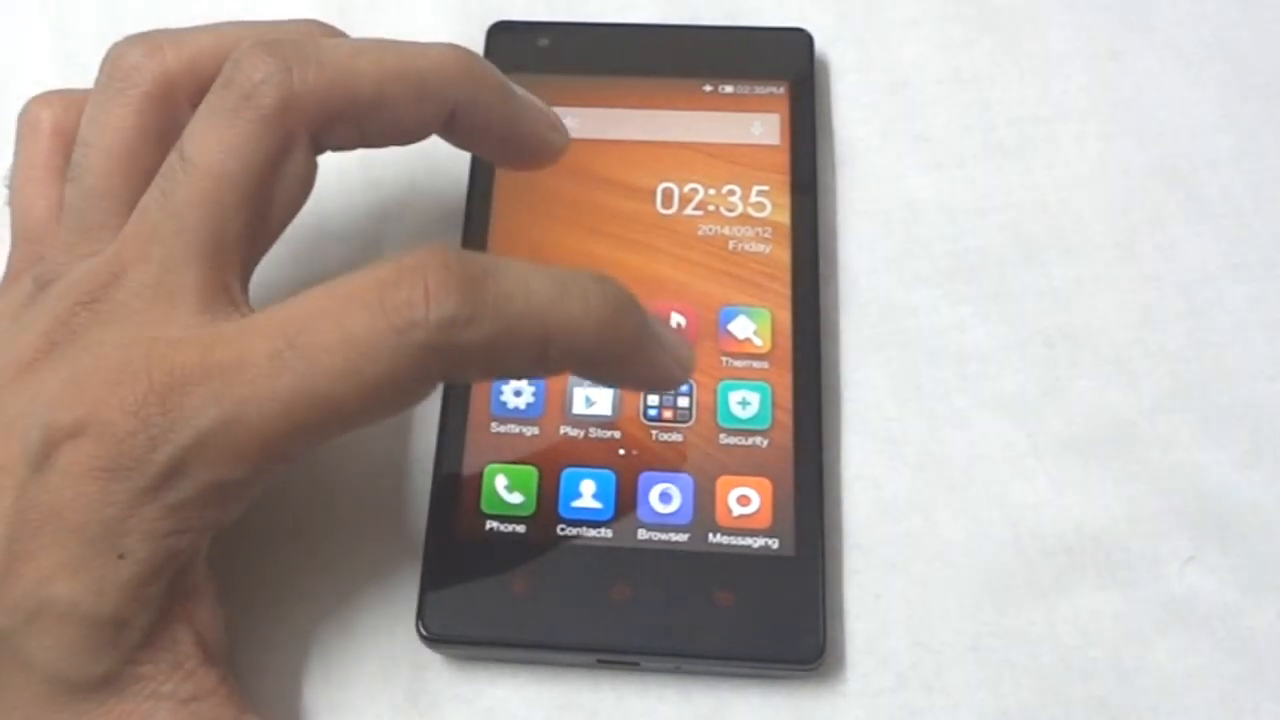
# Launch Updater from the Tools folder and bring up its package picker.
pyautogui.click(664, 410)
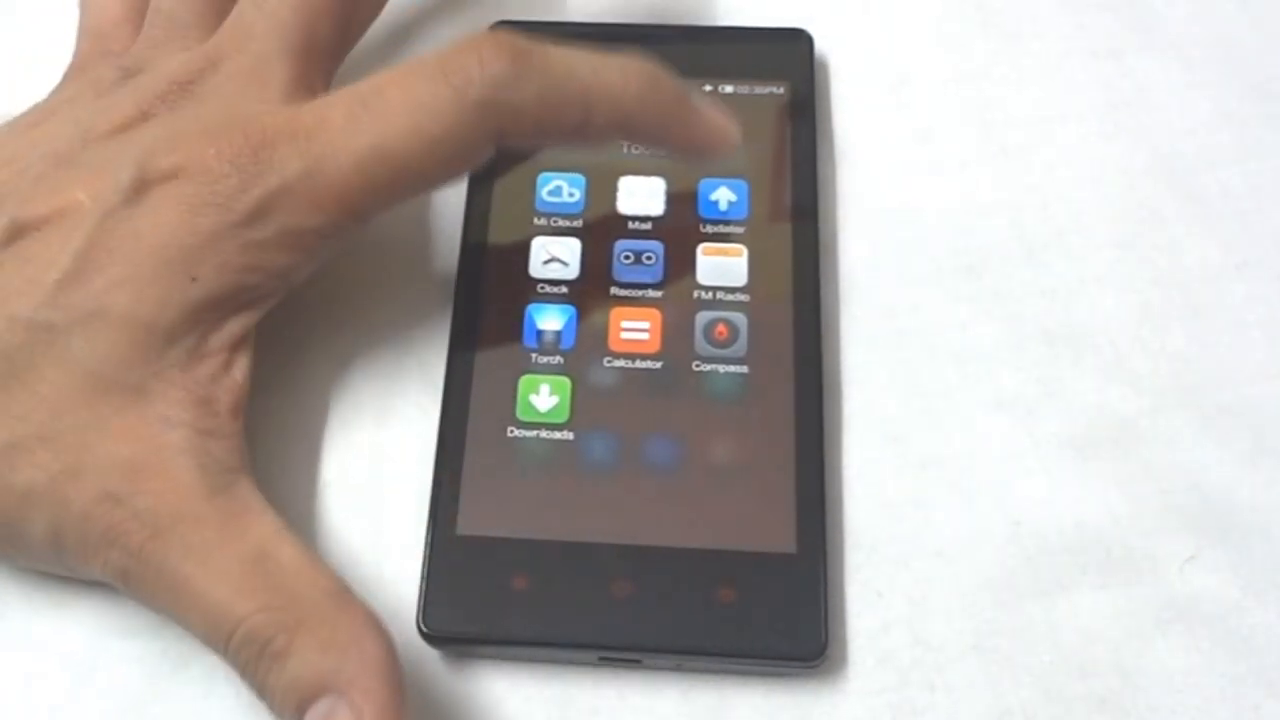
pyautogui.click(720, 196)
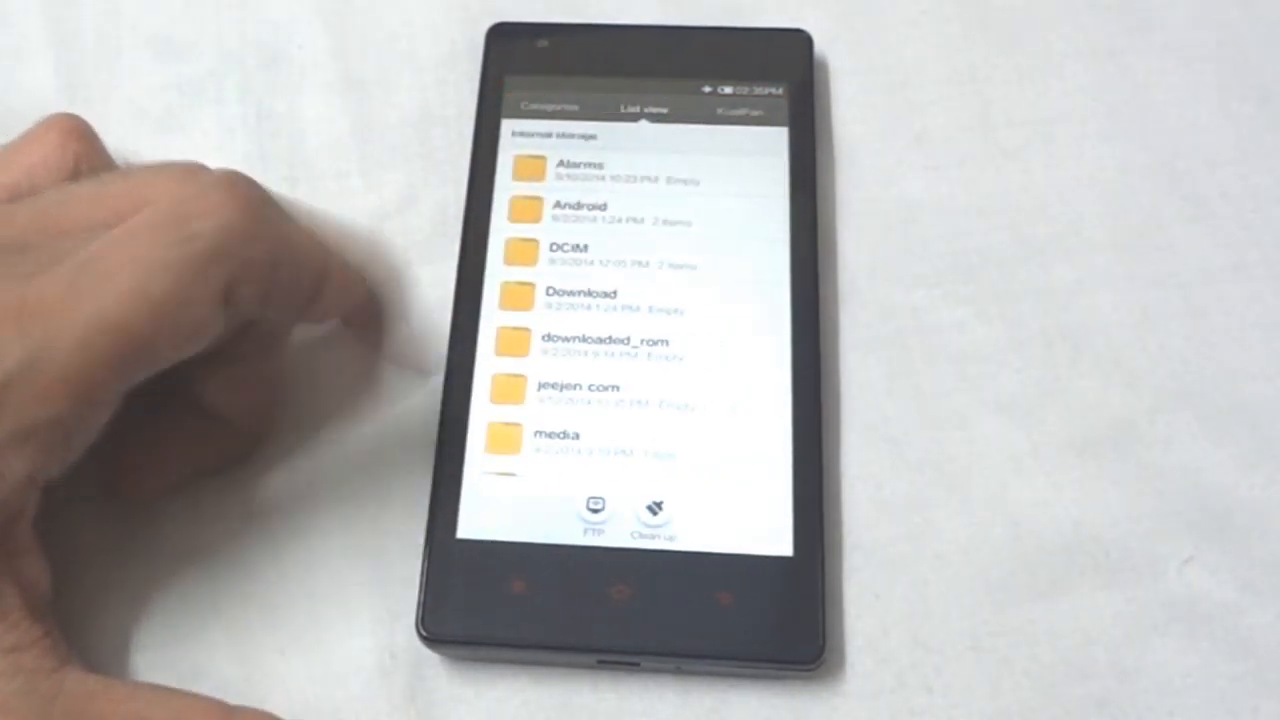
pyautogui.scroll(-3)
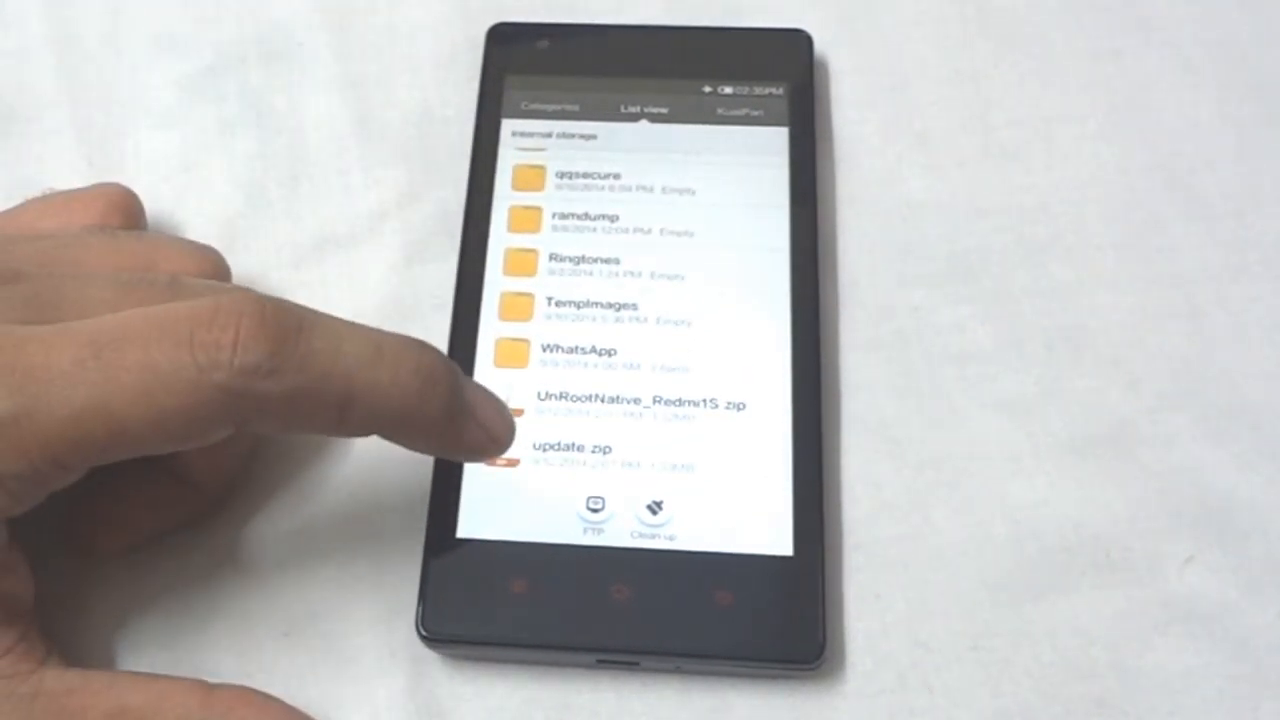
# Install update.zip from internal storage and start the update without a data backup.
pyautogui.click(576, 448)
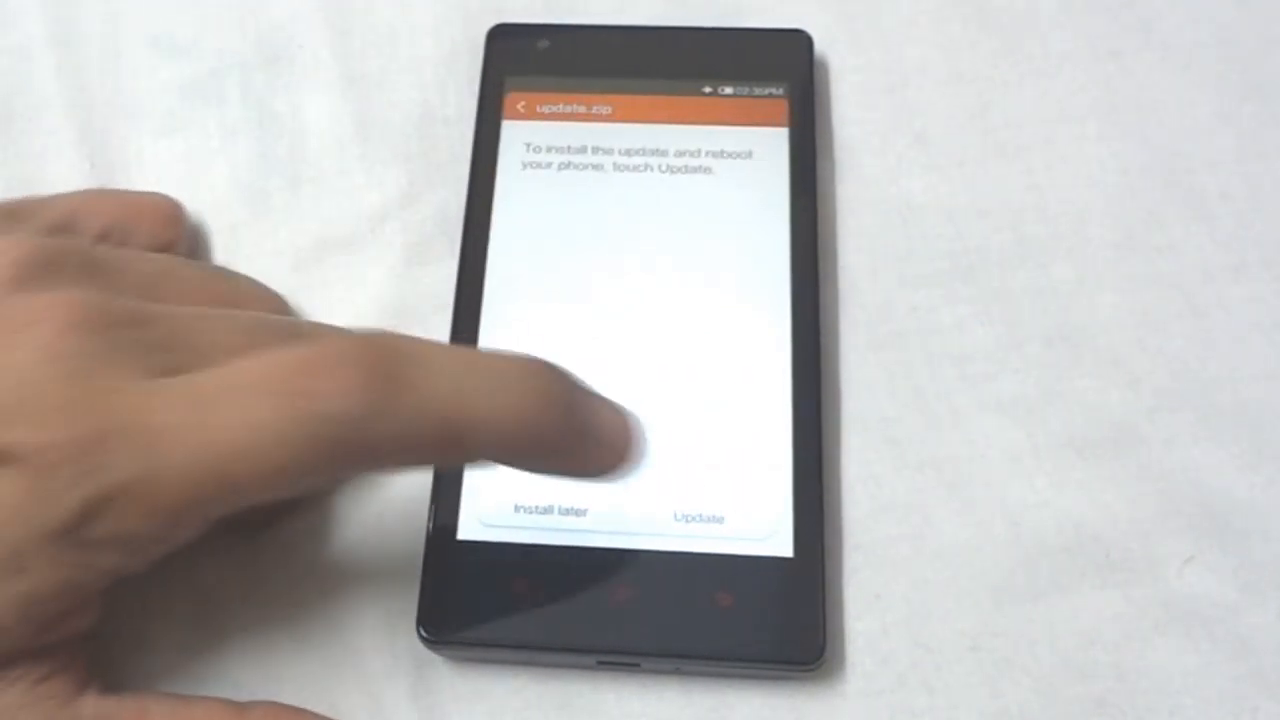
pyautogui.click(700, 516)
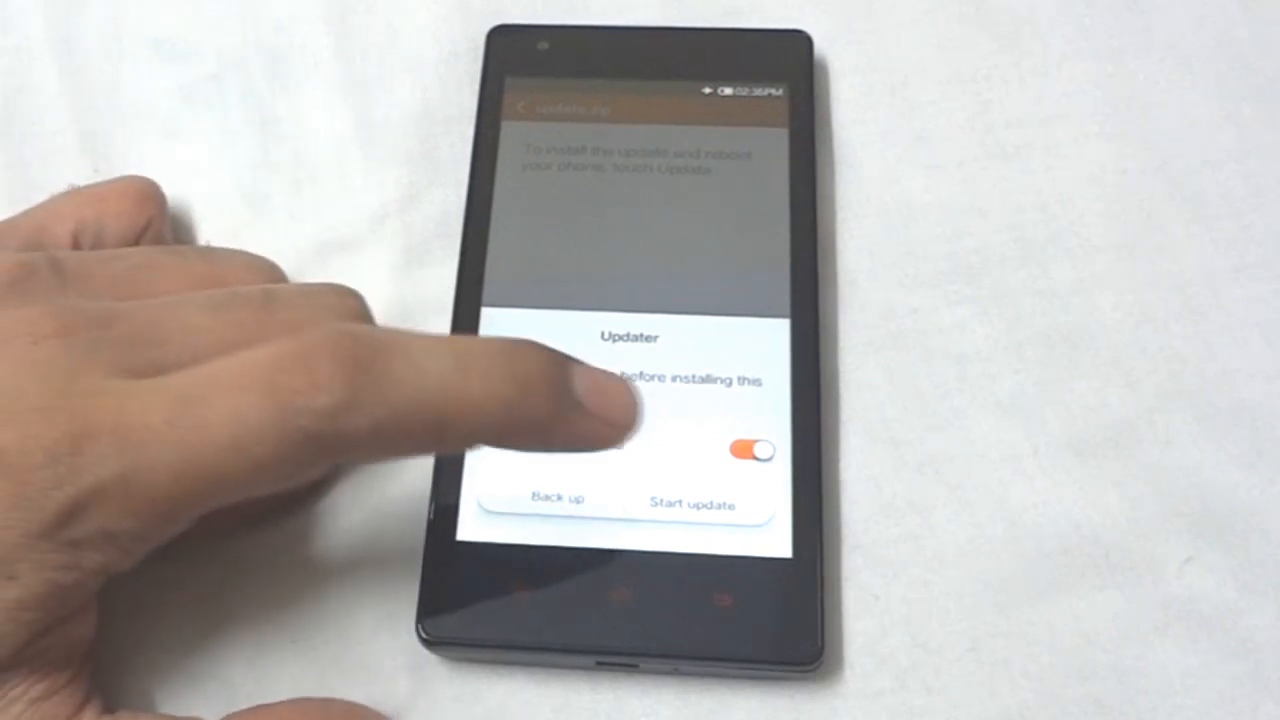
pyautogui.click(692, 504)
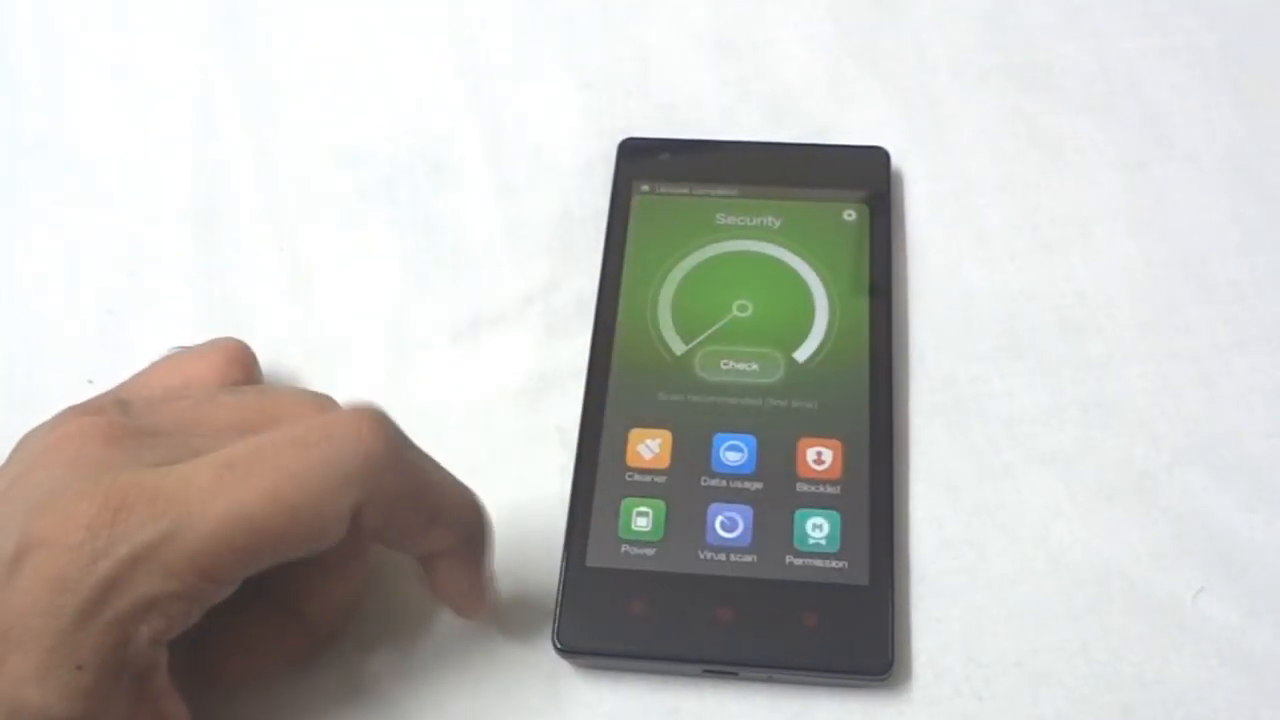
# Switch on the Root permission toggle under Security's Permission settings.
pyautogui.click(818, 532)
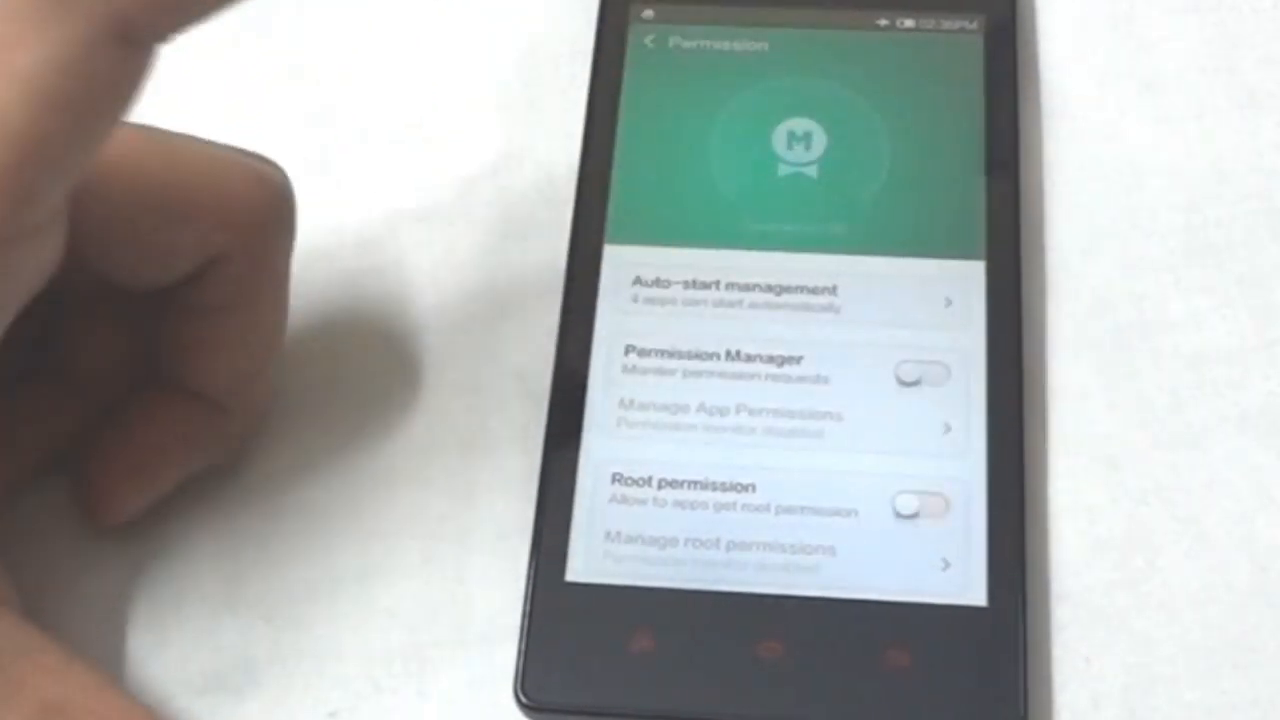
pyautogui.click(916, 508)
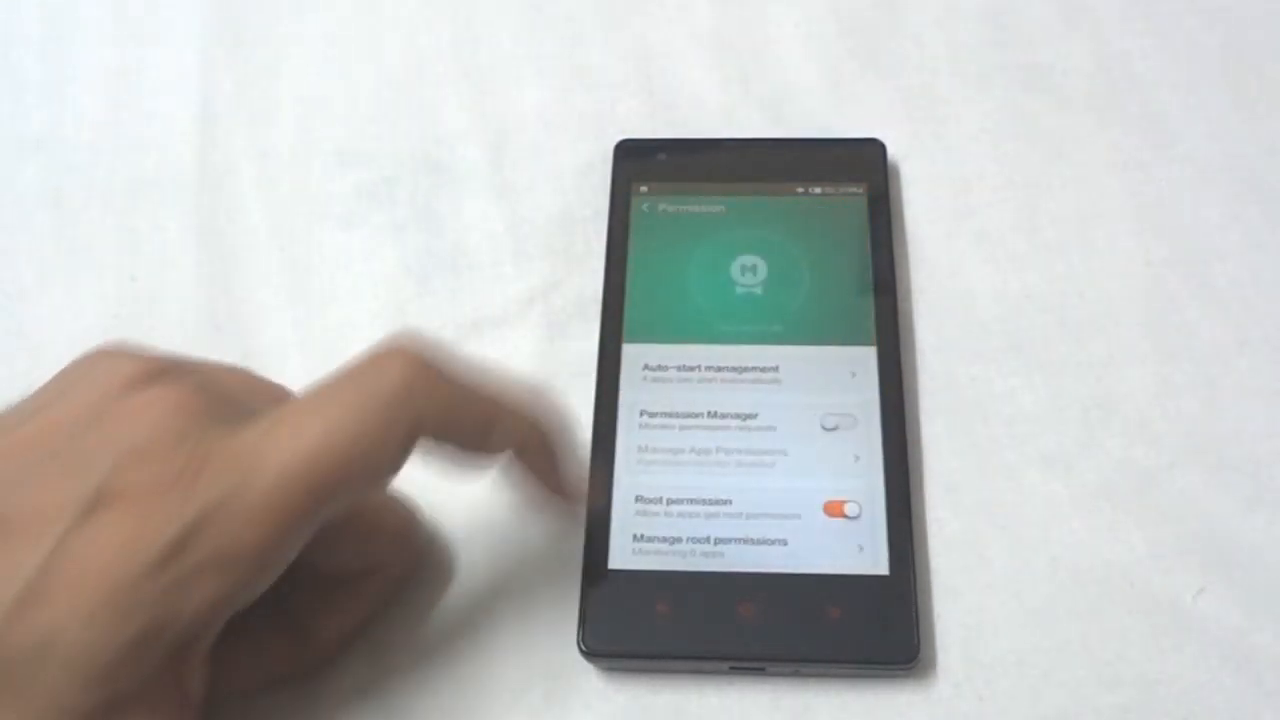
pyautogui.click(842, 512)
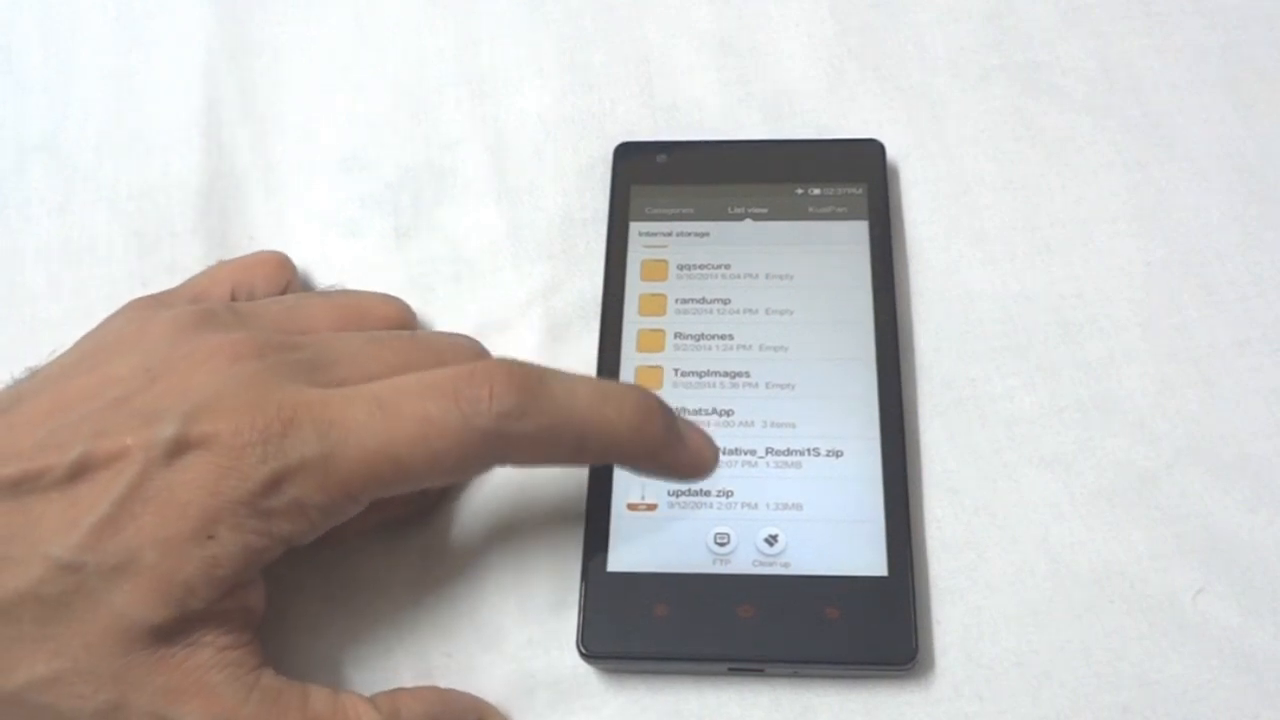
# Install UnRootNative_Redmi1S.zip without backup, then return to Security after the reboot.
pyautogui.click(744, 452)
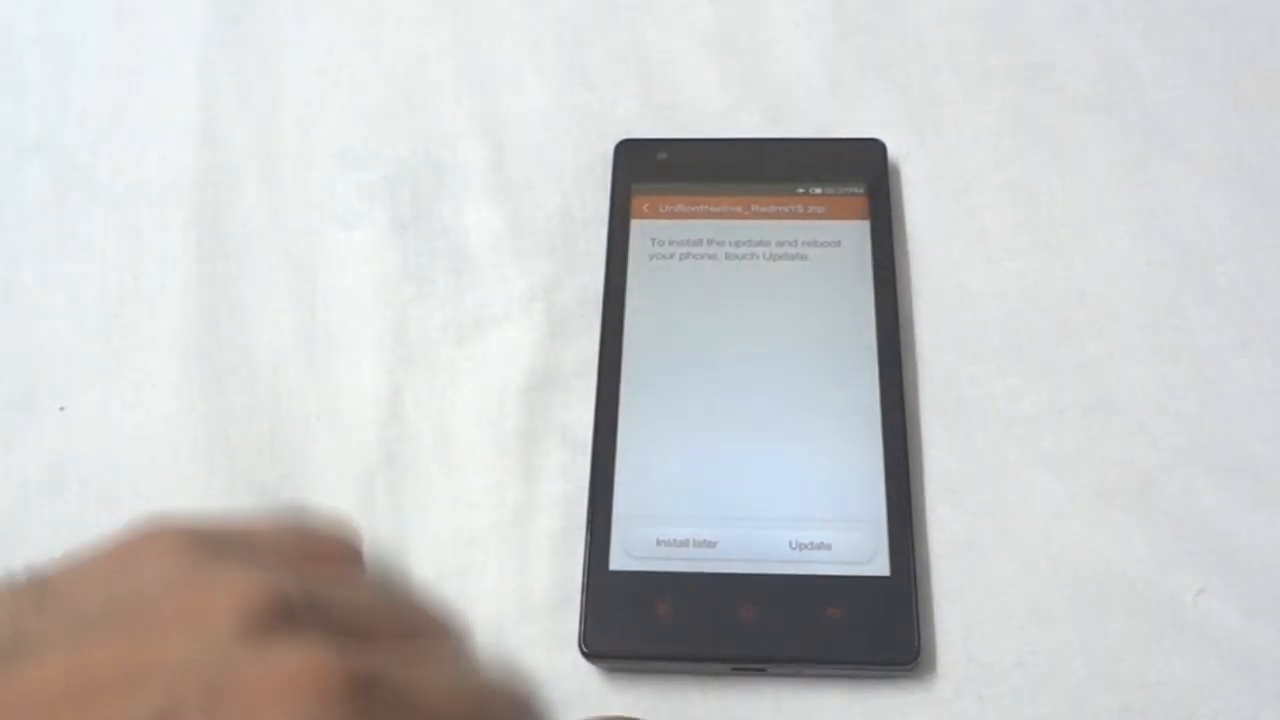
pyautogui.click(810, 544)
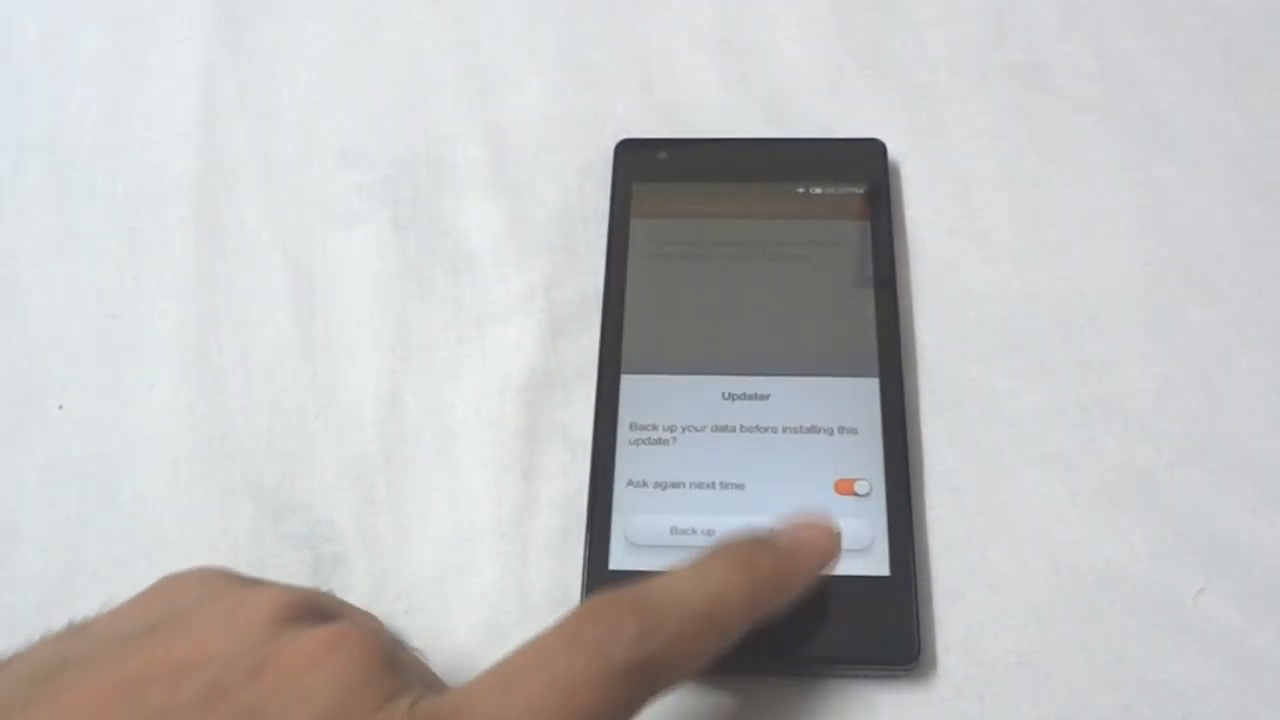
pyautogui.click(700, 532)
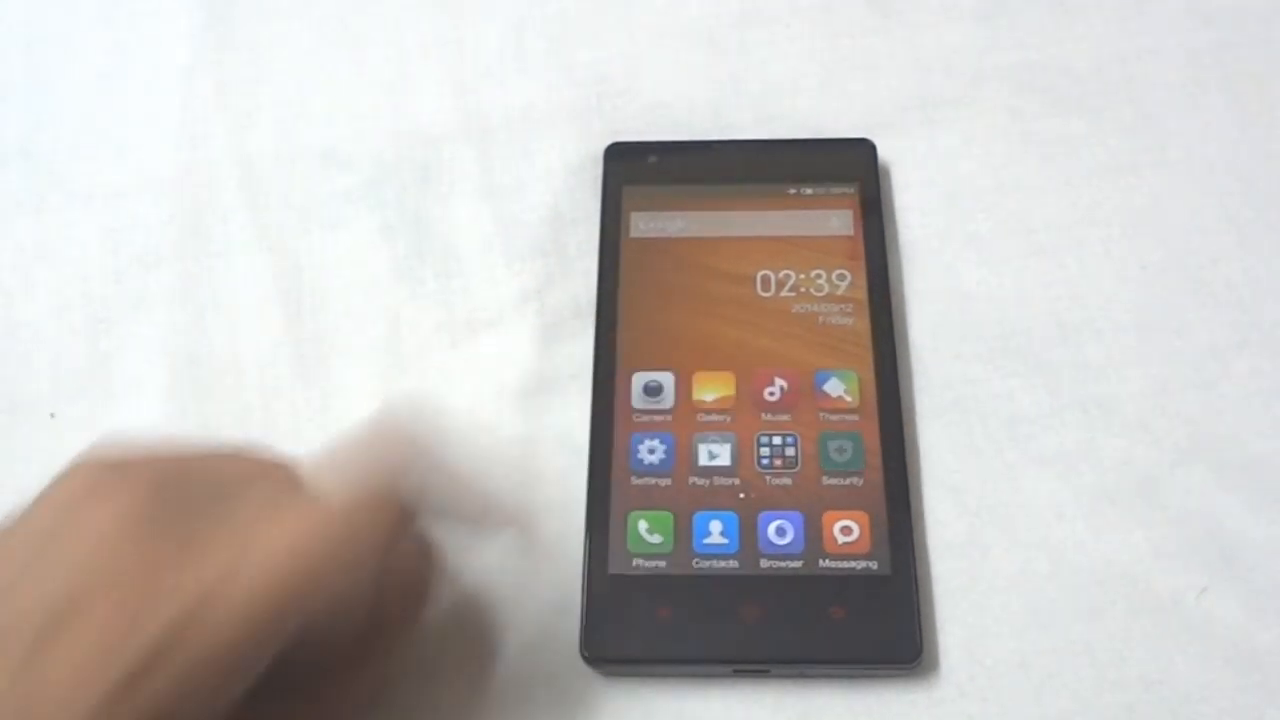
pyautogui.click(838, 462)
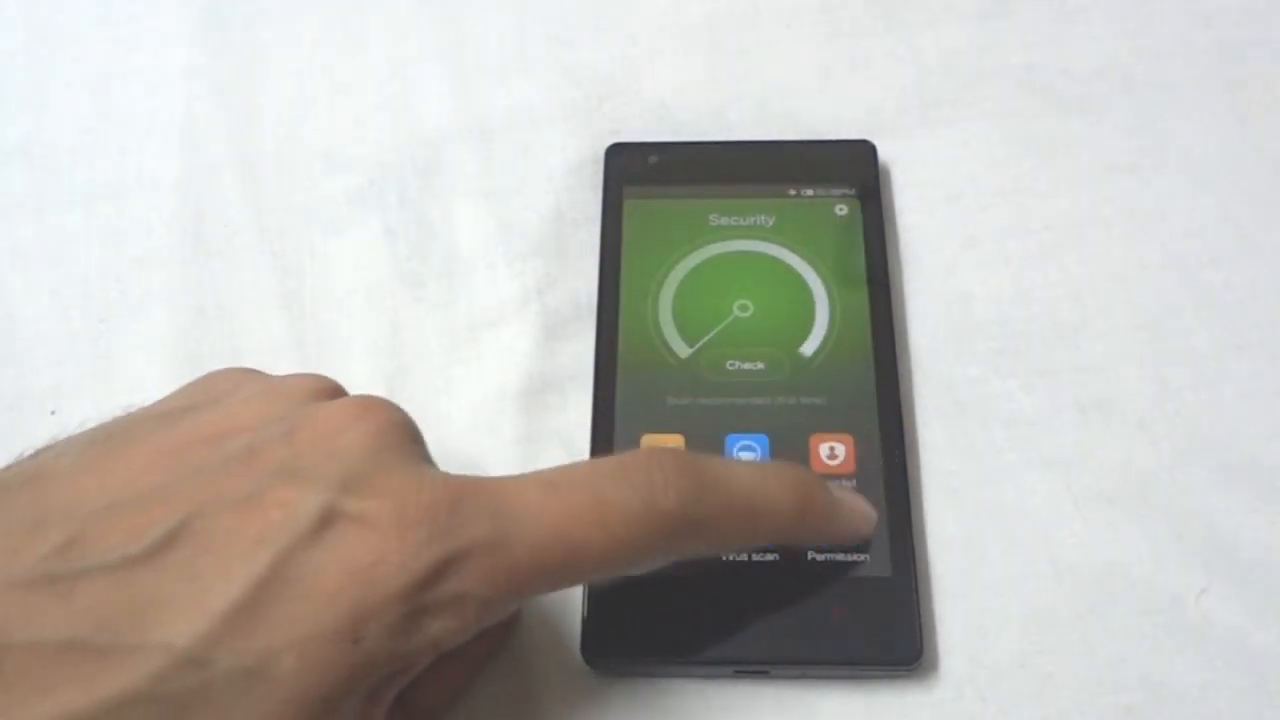